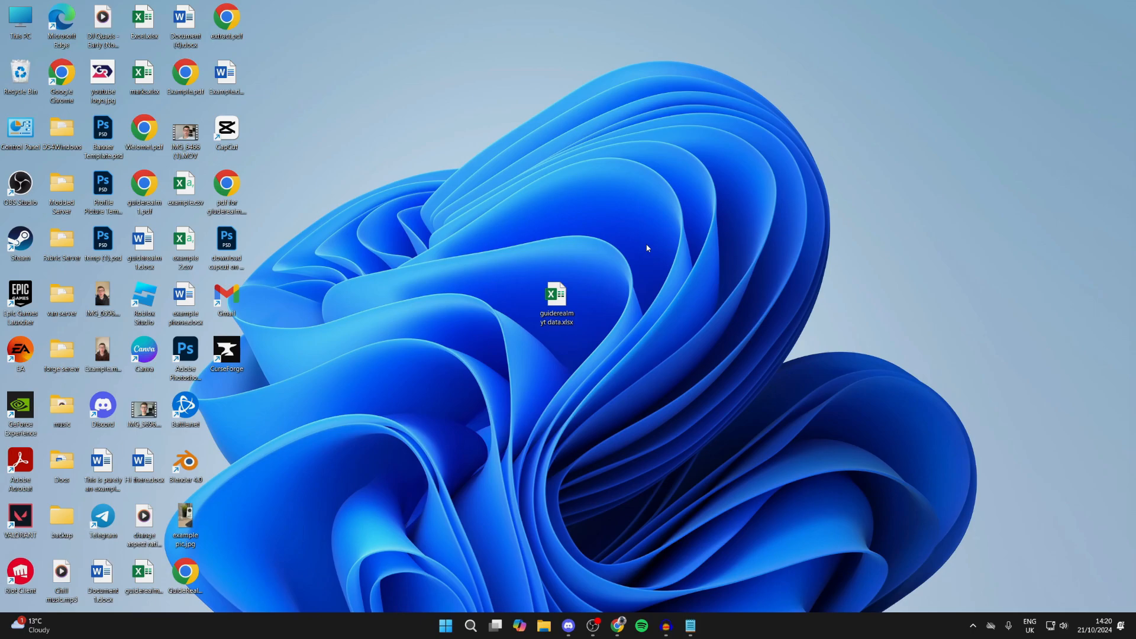
{"action": "mouse_move", "coordinate": [548, 208]}
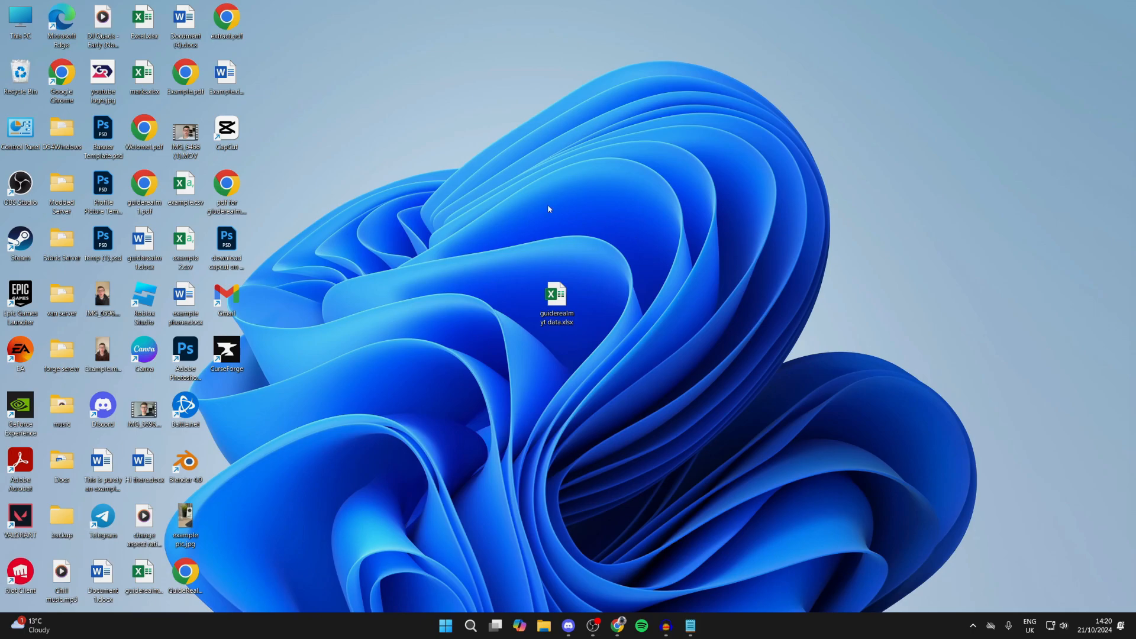
Bring up the context menu for guiderealm yt data.xlsx on the desktop
{"action": "left_click", "coordinate": [556, 301]}
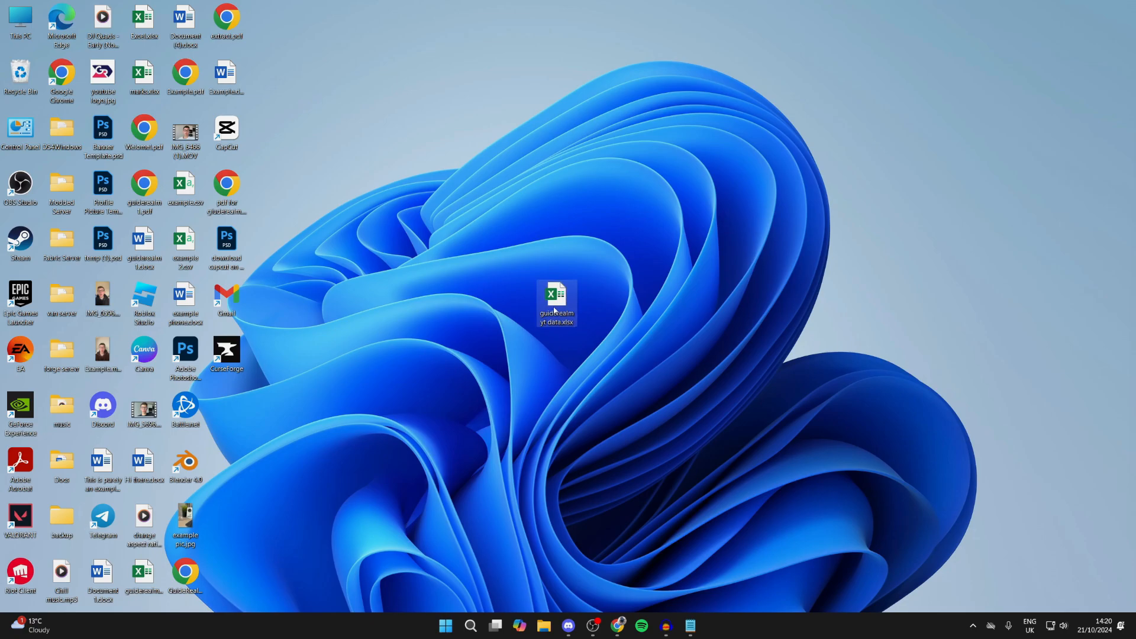
{"action": "right_click", "coordinate": [557, 303]}
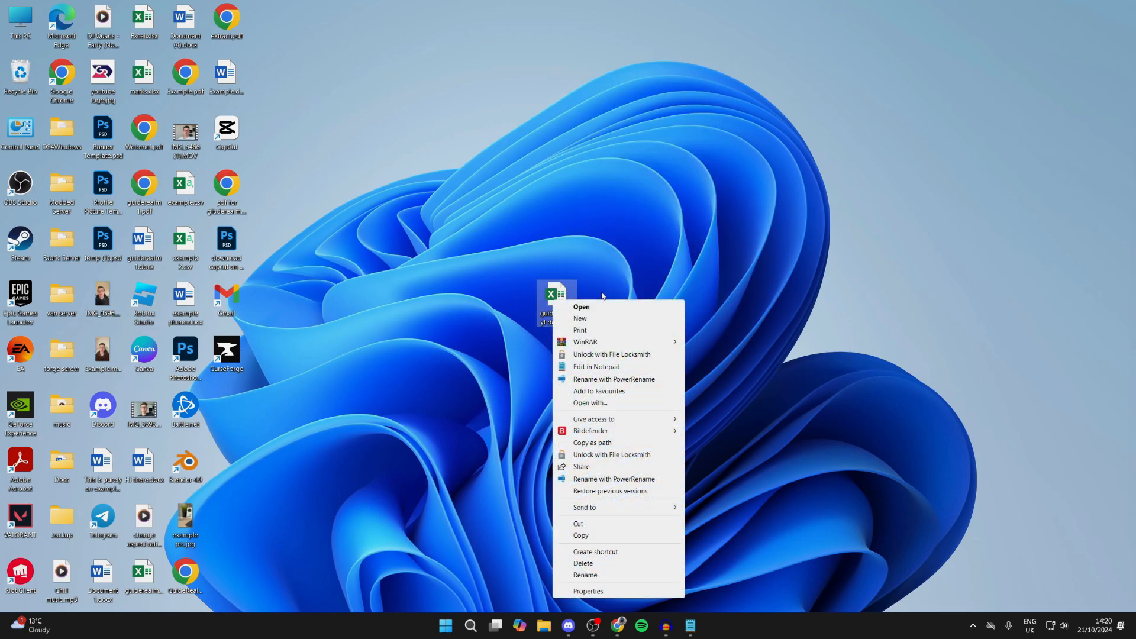
Tick Unblock in the file's Properties, apply it, confirm, and close the opened workbook
{"action": "left_click", "coordinate": [589, 591]}
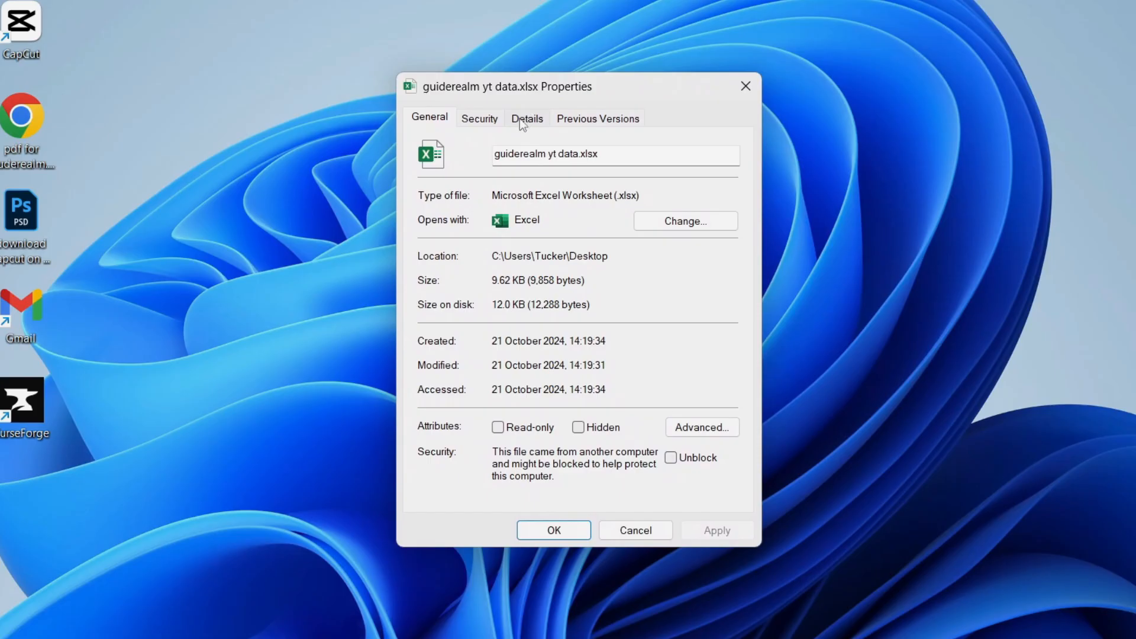
{"action": "mouse_move", "coordinate": [505, 471]}
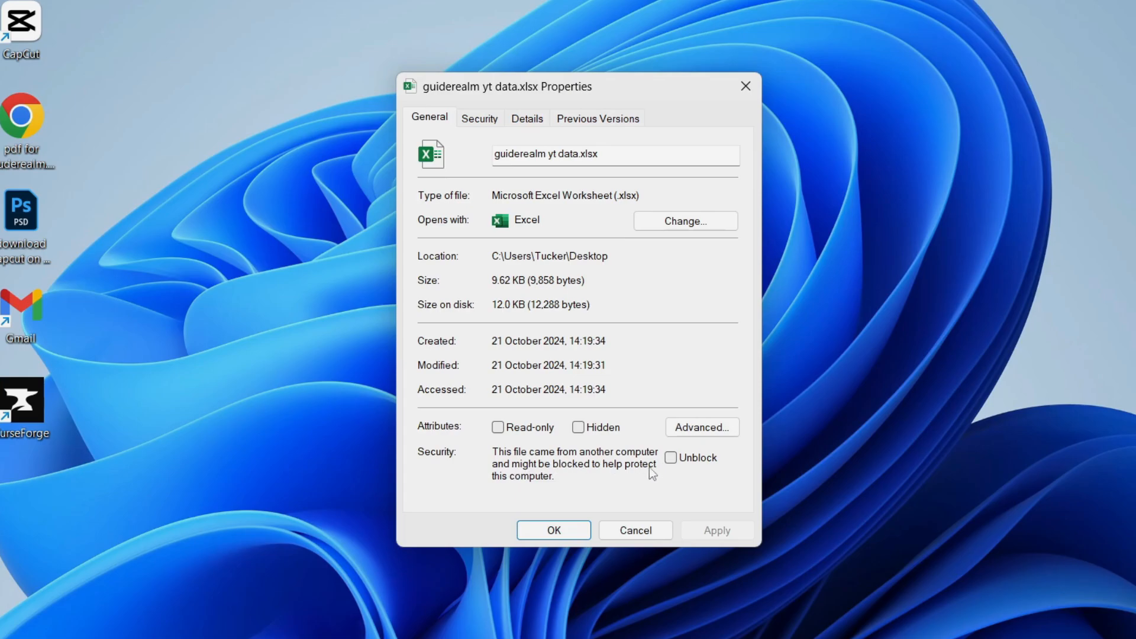
{"action": "mouse_move", "coordinate": [644, 463]}
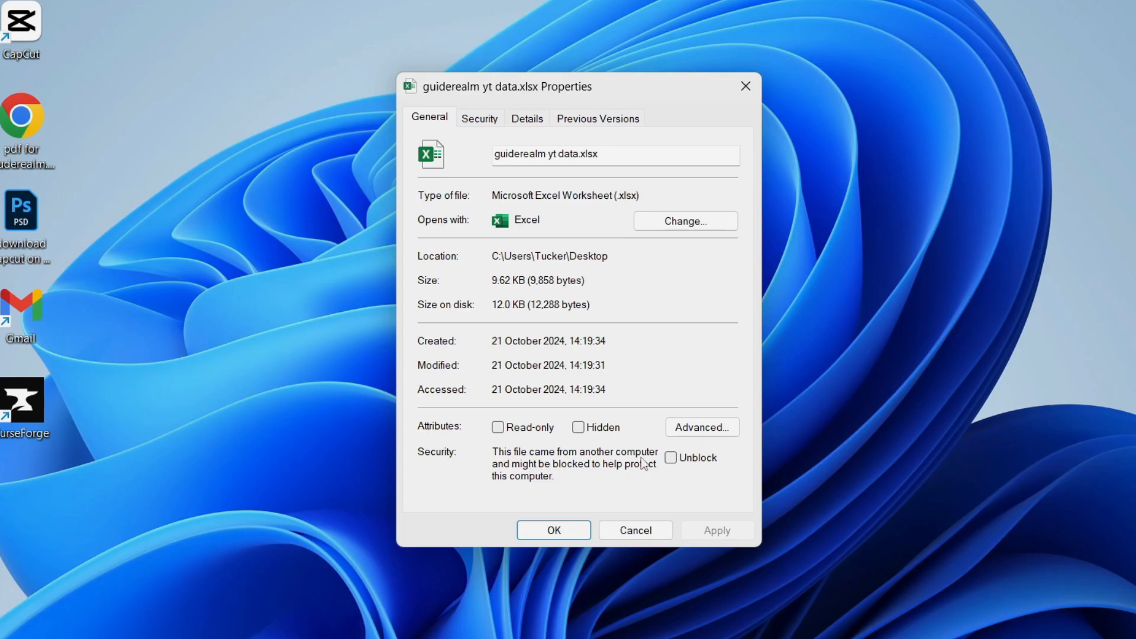
{"action": "left_click", "coordinate": [670, 457]}
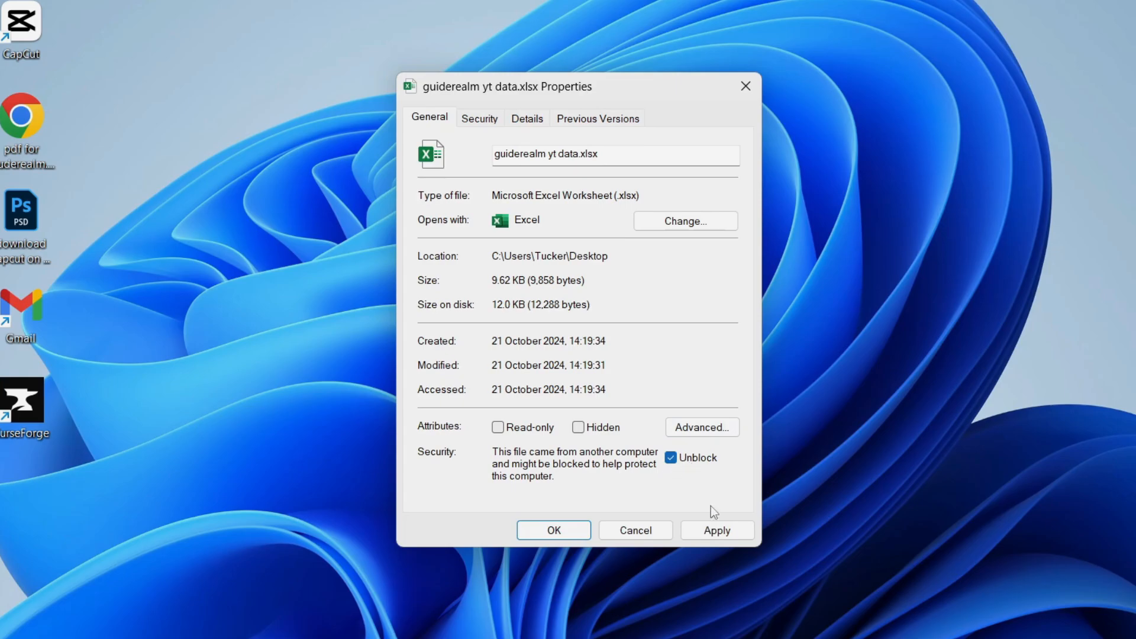
{"action": "left_click", "coordinate": [716, 530]}
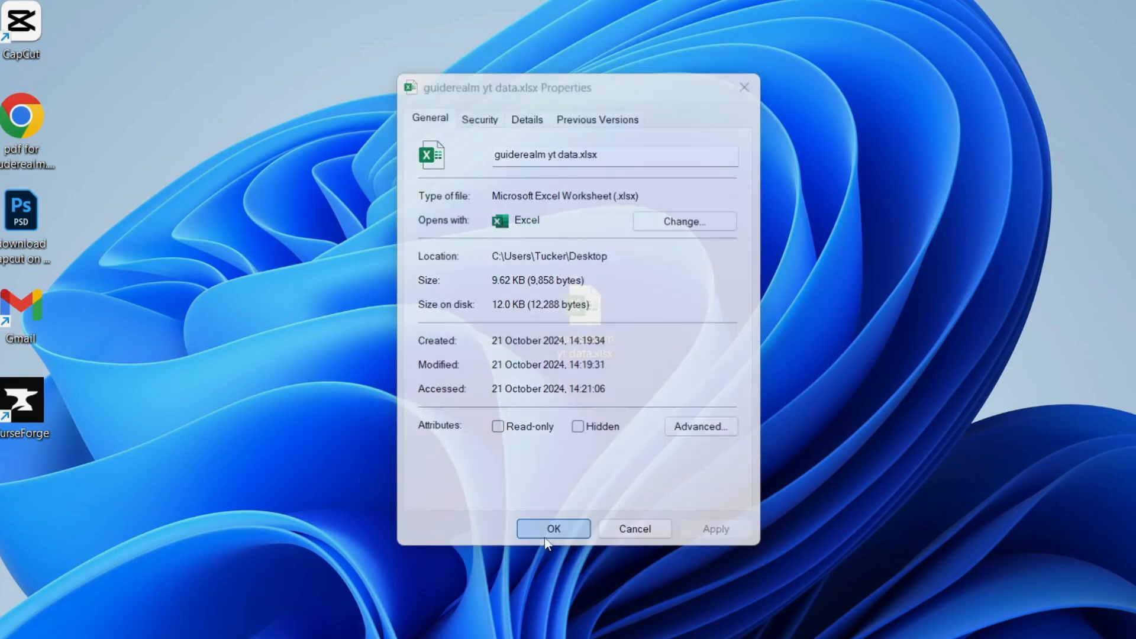
{"action": "left_click", "coordinate": [553, 528]}
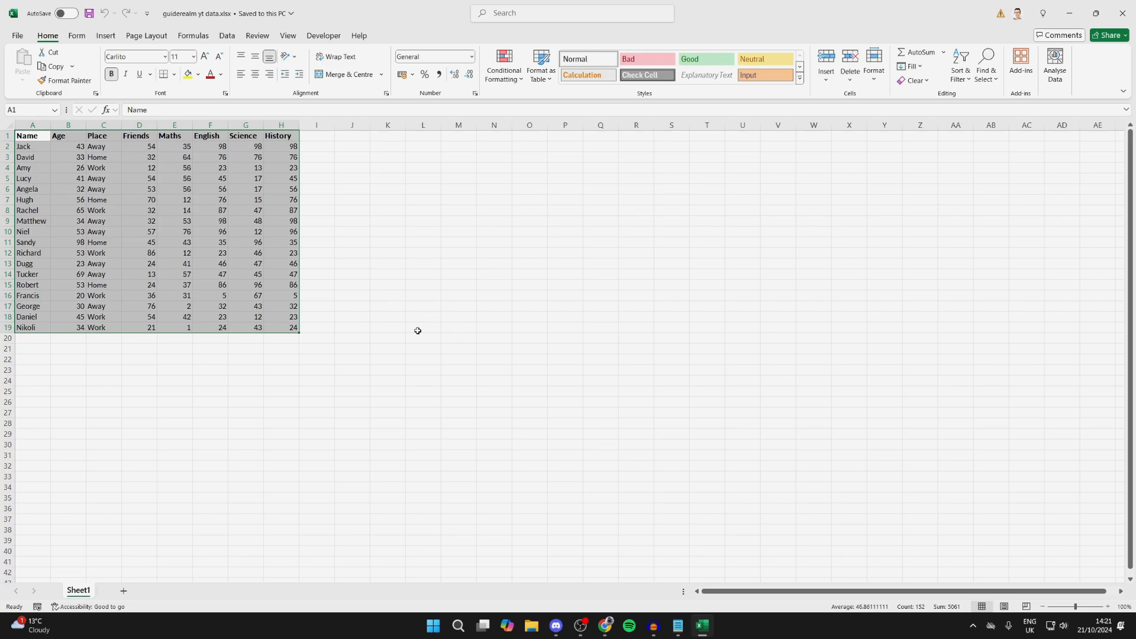
{"action": "left_click", "coordinate": [470, 629]}
{"action": "type", "text": "ex"}
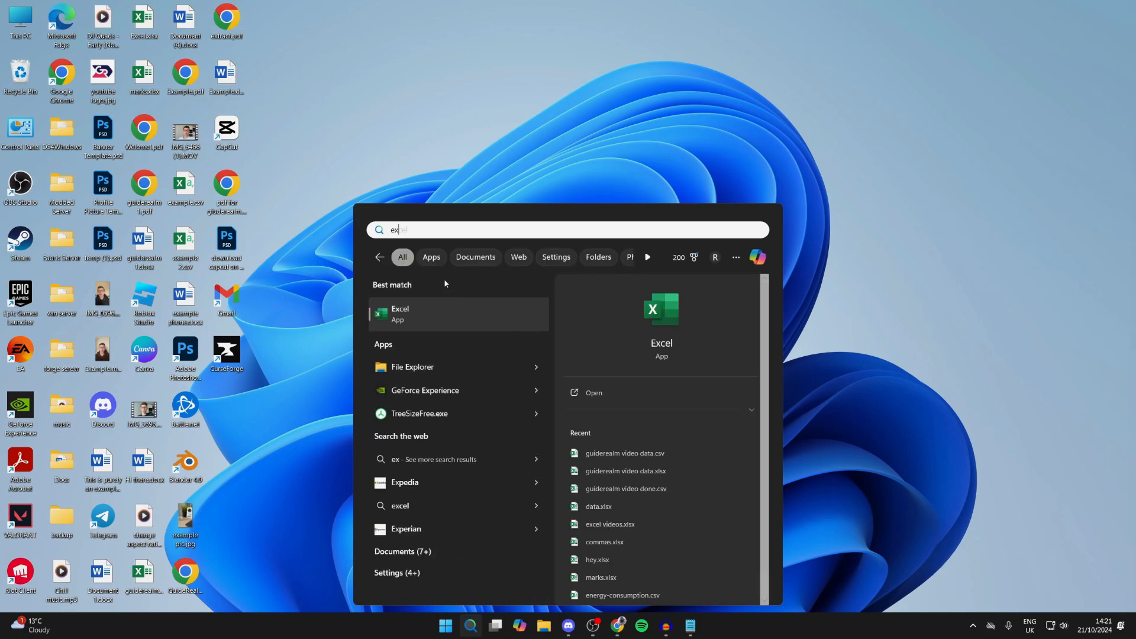
Launch Excel from search results and open the Excel Options window
{"action": "left_click", "coordinate": [400, 312]}
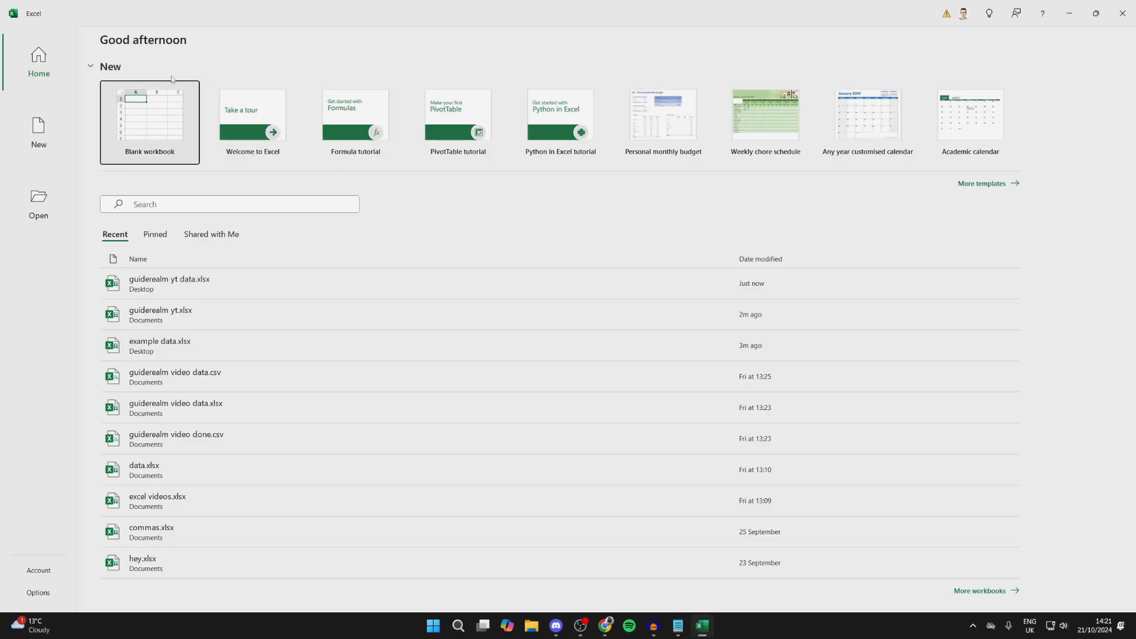
{"action": "left_click", "coordinate": [37, 595]}
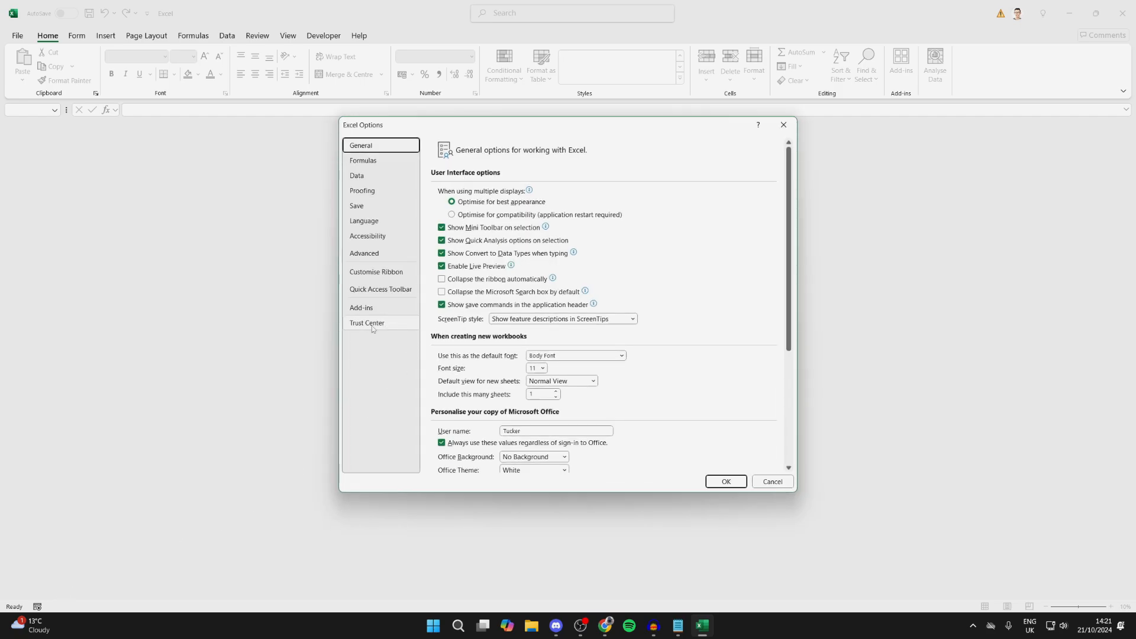
Turn off the Protected View options in Trust Center Settings and confirm
{"action": "left_click", "coordinate": [367, 322]}
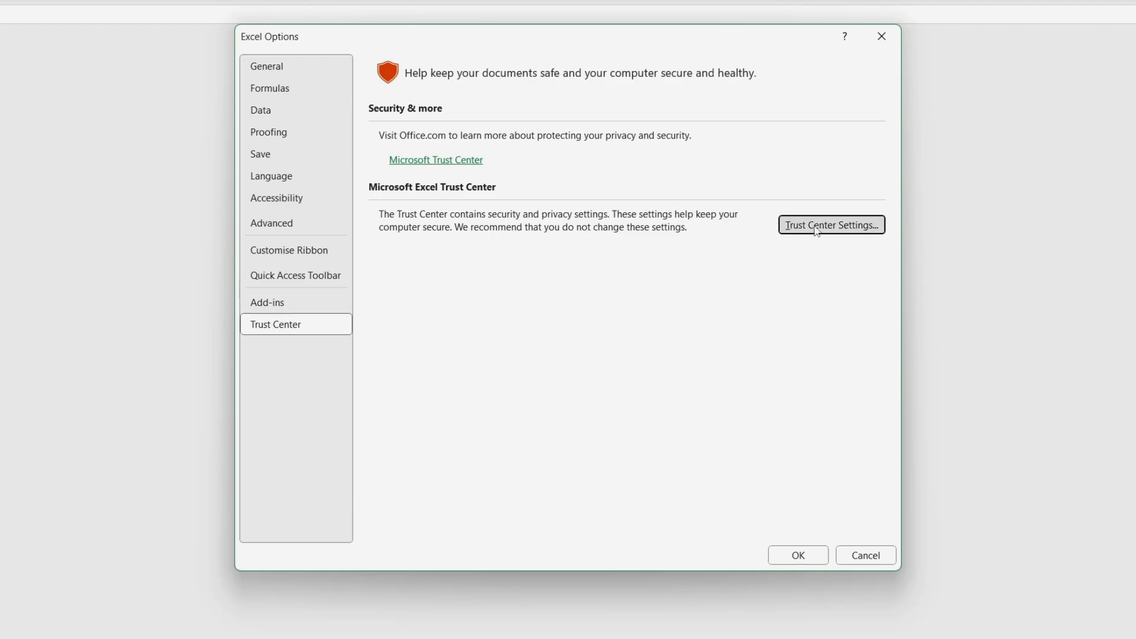
{"action": "left_click", "coordinate": [831, 225]}
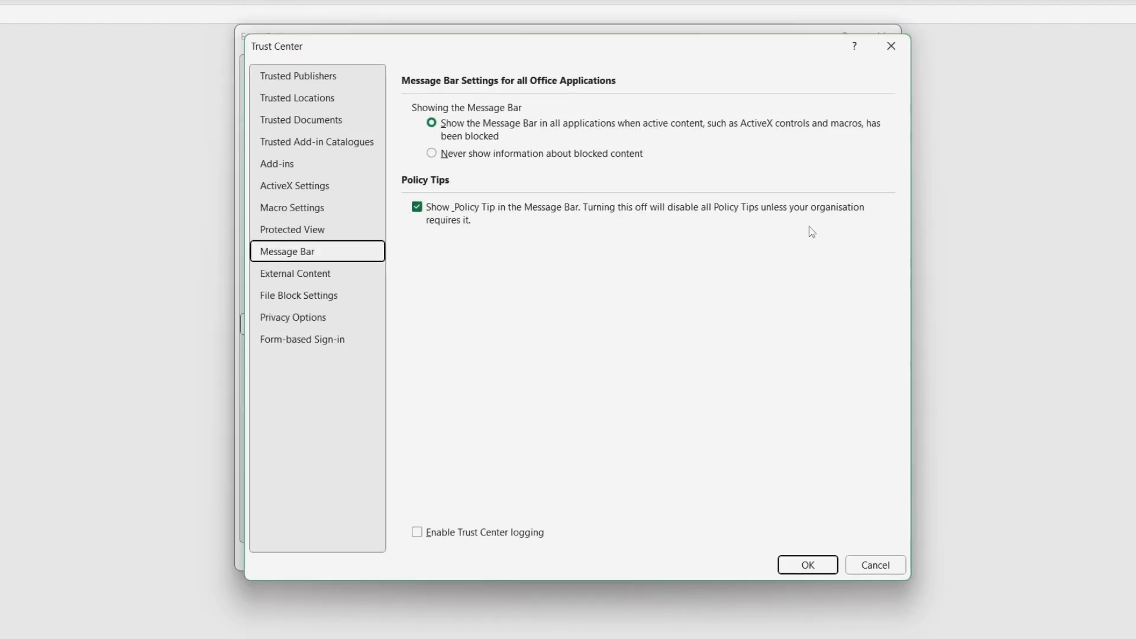
{"action": "left_click", "coordinate": [293, 229]}
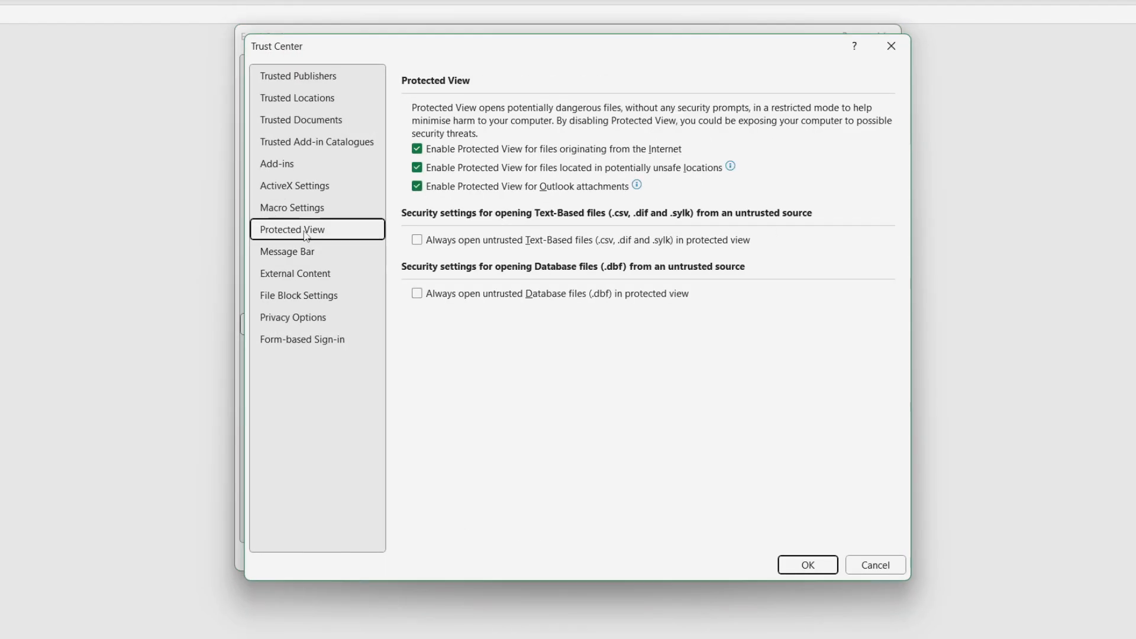
{"action": "left_click", "coordinate": [416, 185]}
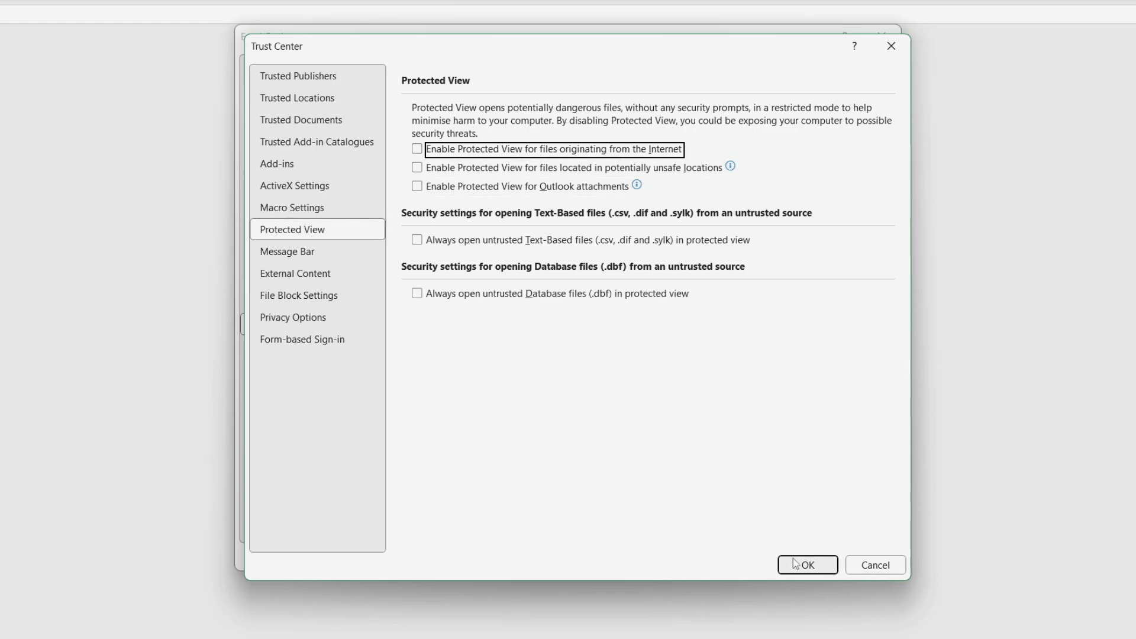
{"action": "left_click", "coordinate": [806, 565]}
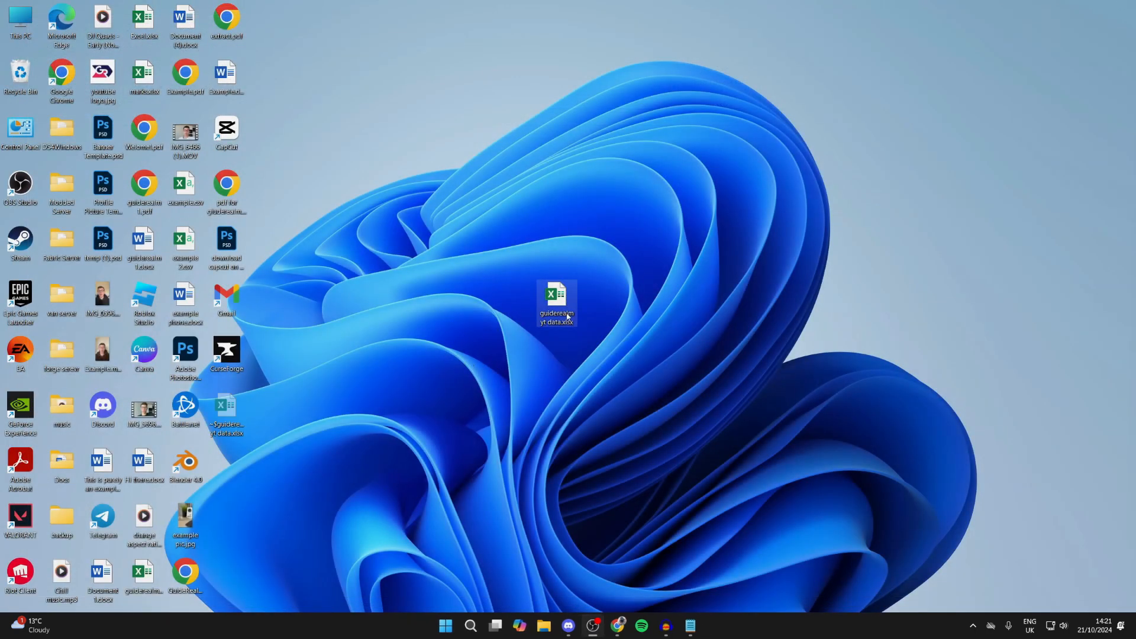
Open guiderealm yt data.xlsx from the desktop so its data shows in Excel
{"action": "double_click", "coordinate": [556, 297]}
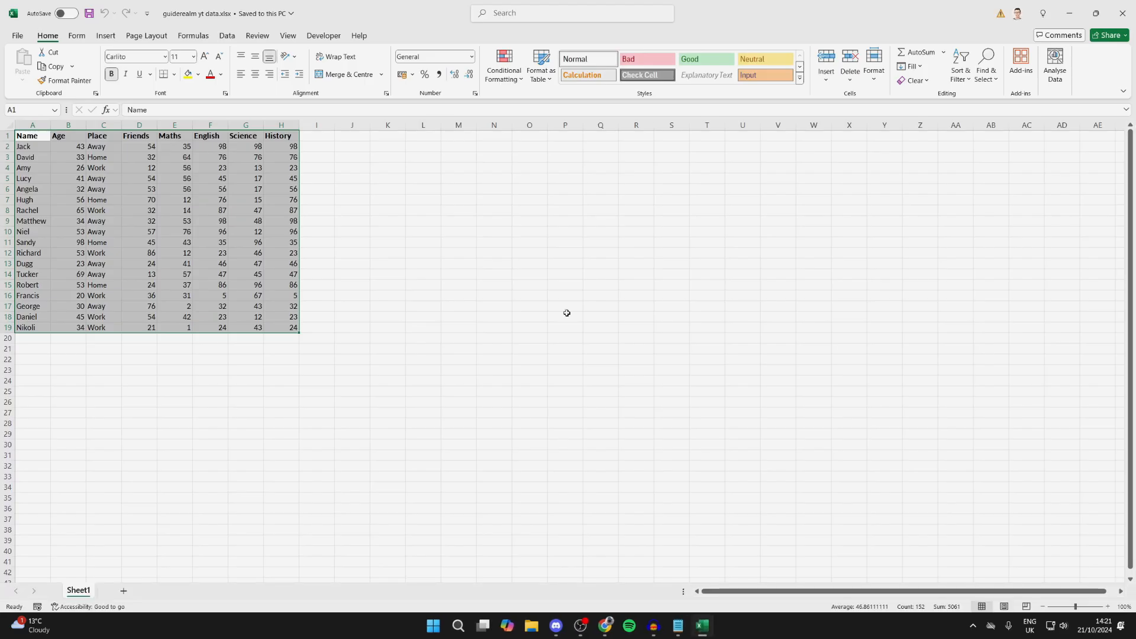